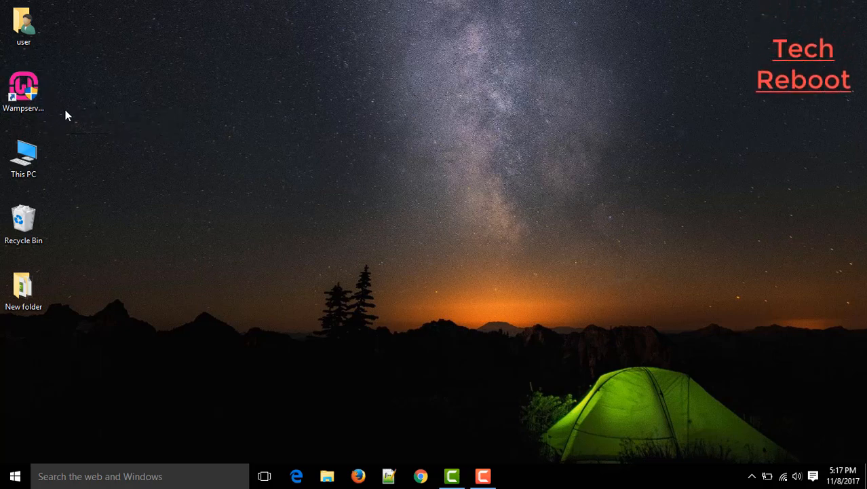
- Launch WampServer from the desktop shortcut and dismiss the missing MSVCR110.dll error
click(23, 93)
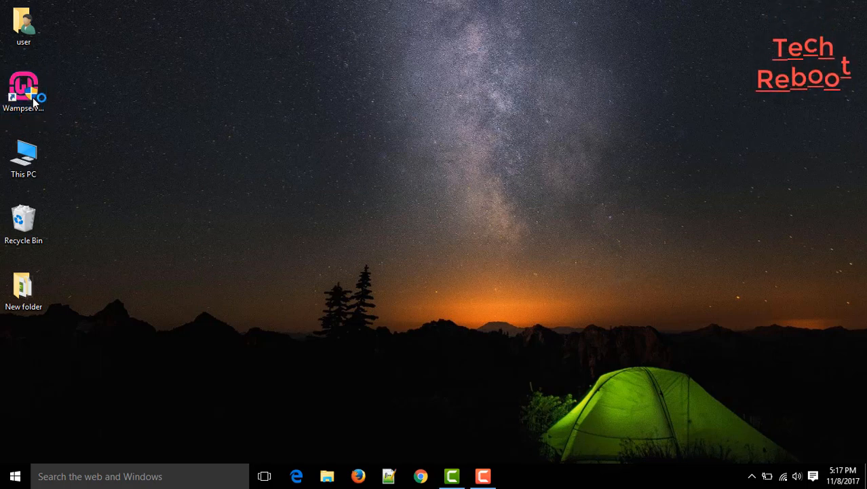
double_click(23, 92)
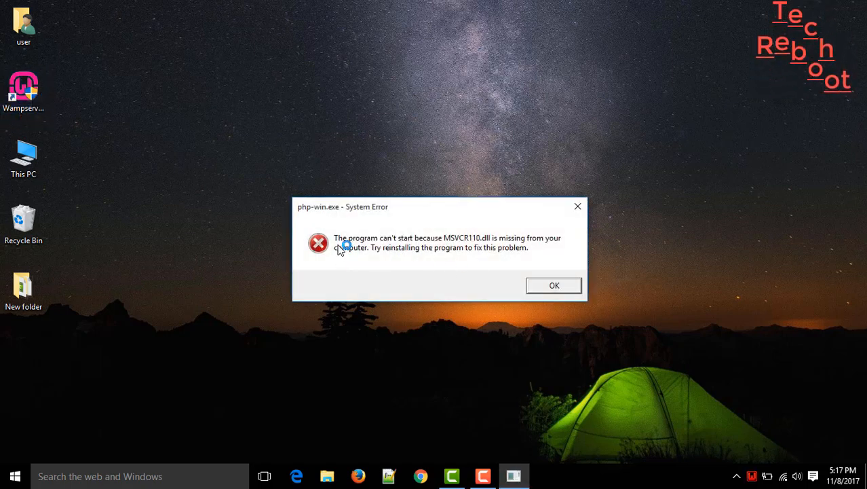
mouse_move(536, 250)
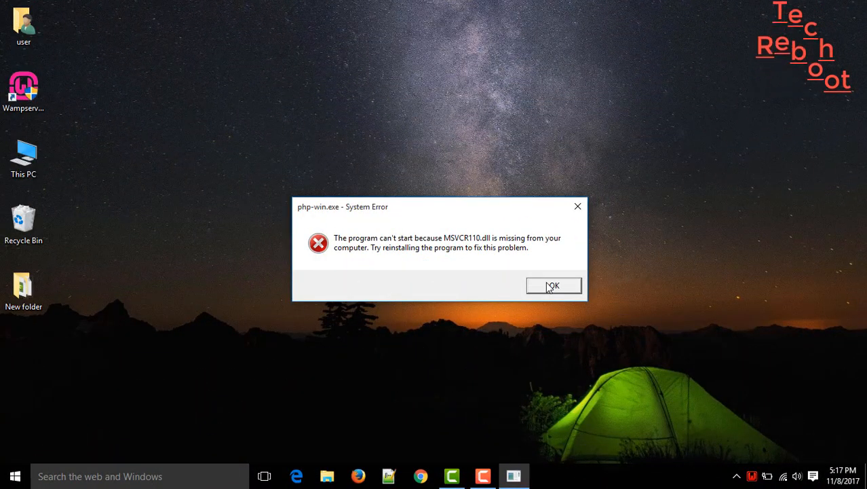
click(554, 285)
text(co)
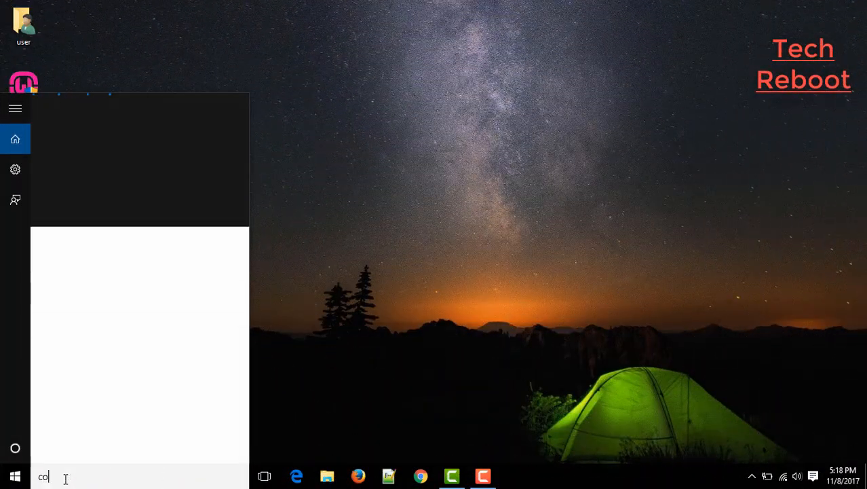
- Find Wampserver64 3.0.6 in Control Panel's installed-programs list
text(ntrol)
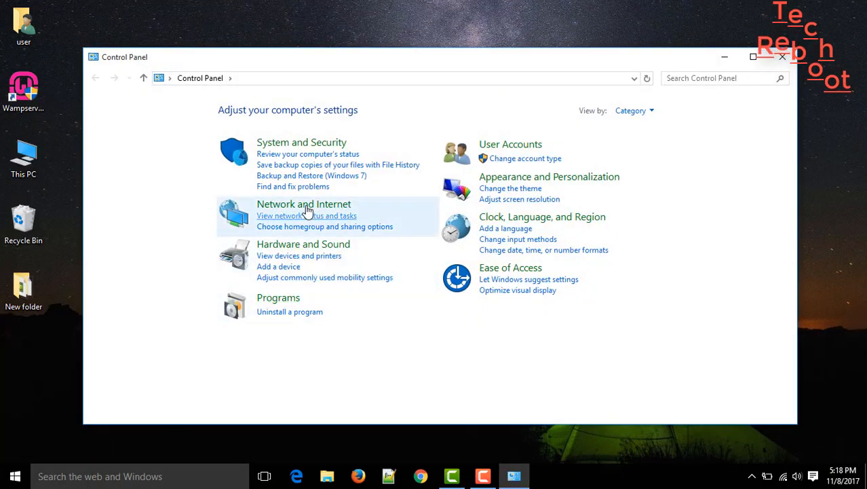
click(290, 311)
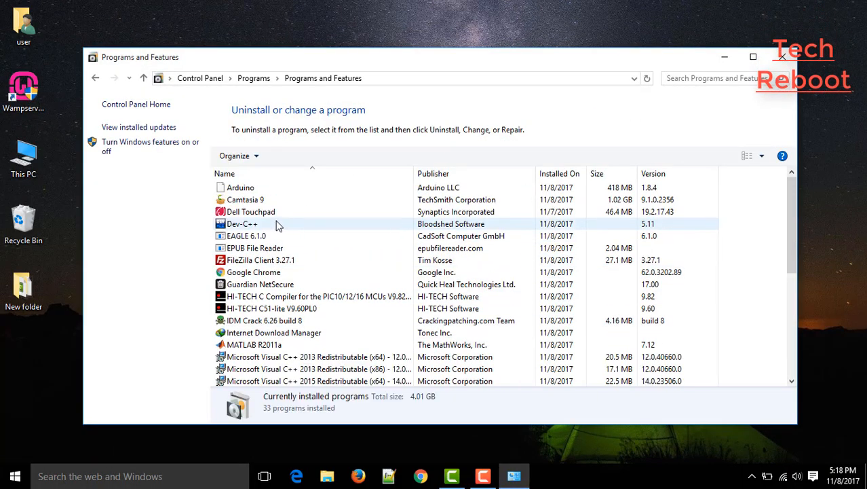
scroll(down, 3)
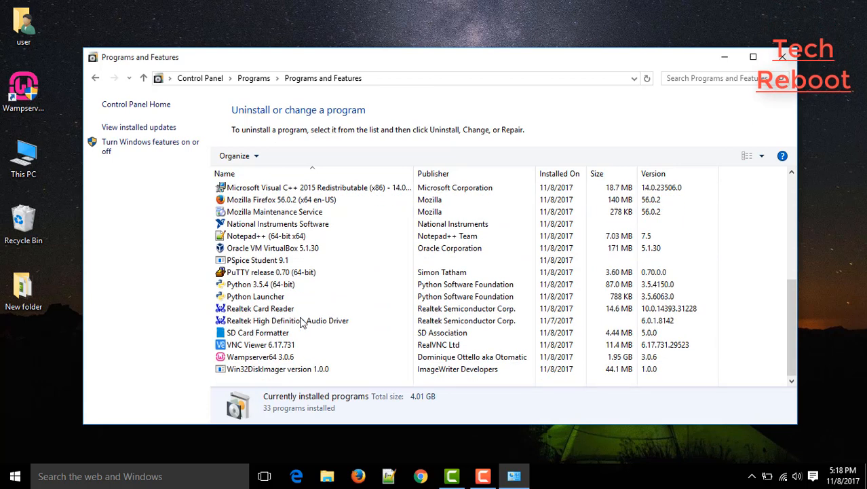
click(261, 356)
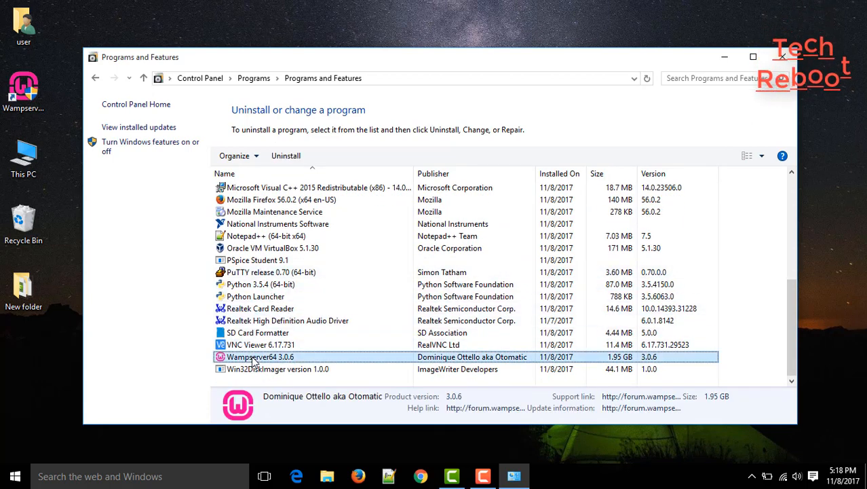
mouse_move(285, 154)
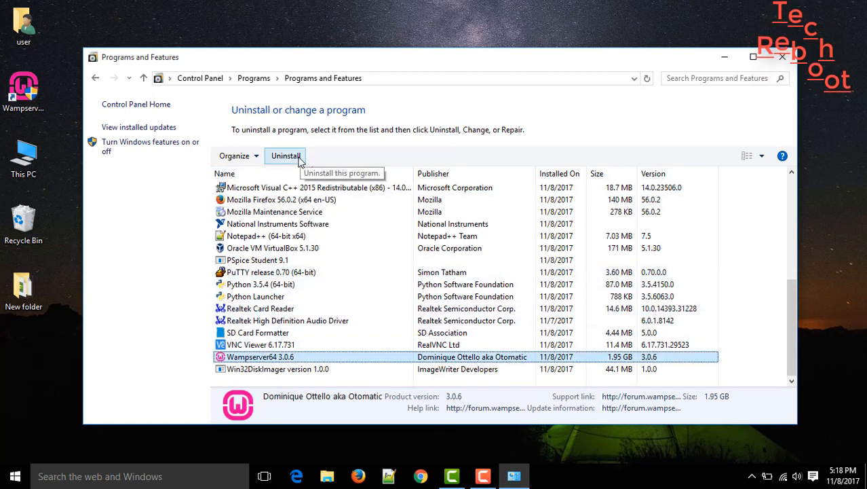
- Uninstall Wampserver64, confirming removal of all components and the data-loss warning
click(285, 155)
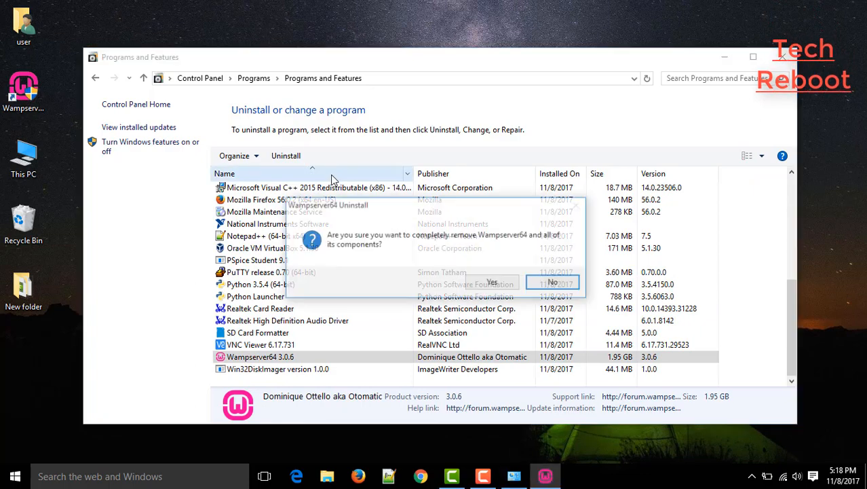
click(492, 281)
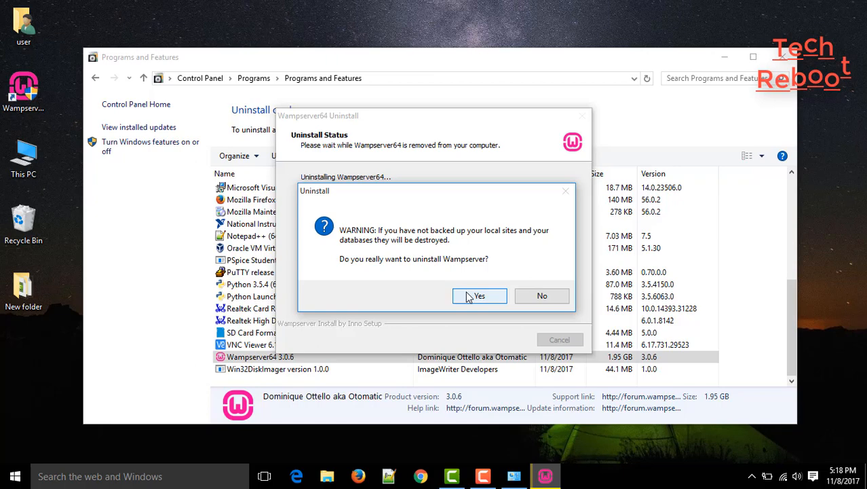
click(479, 296)
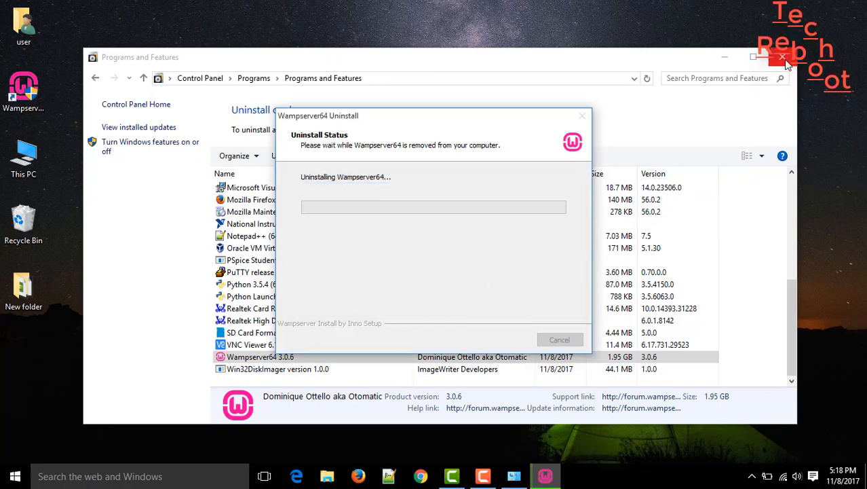
- Close the Programs and Features window
click(782, 57)
text(wamp server downlo)
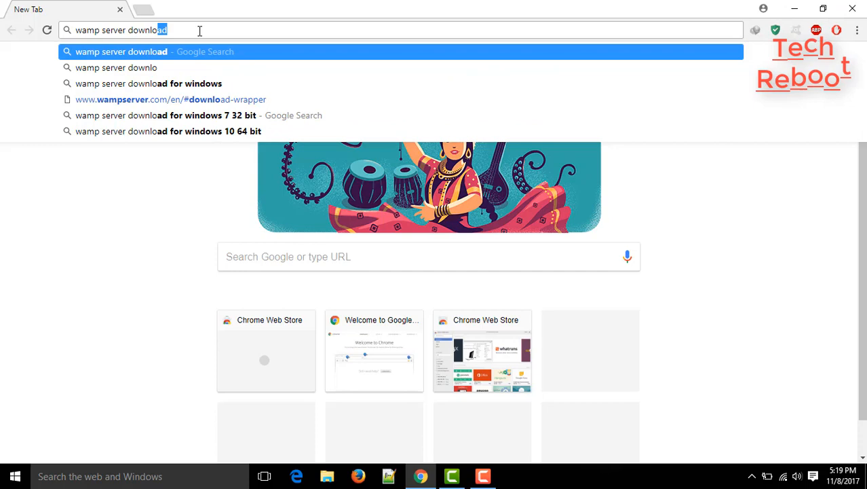
- Run the 'wamp server download' search and reach wampserver.com's download section for 3.0.6
key(Return)
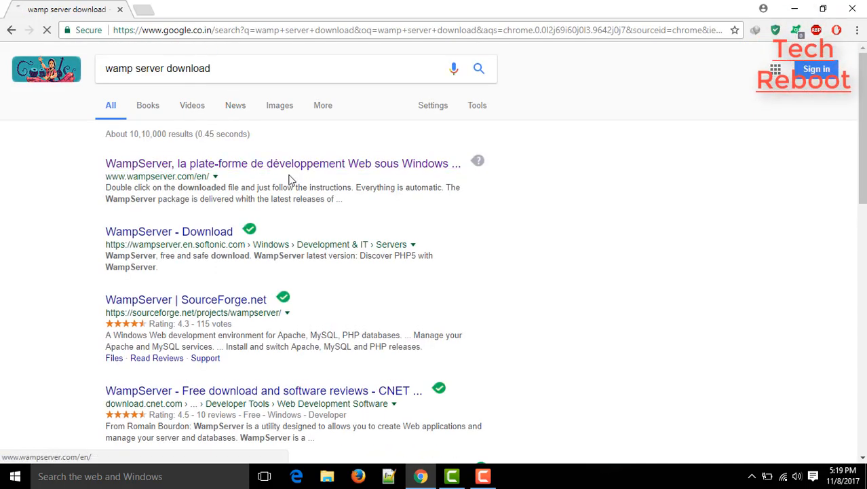
click(282, 162)
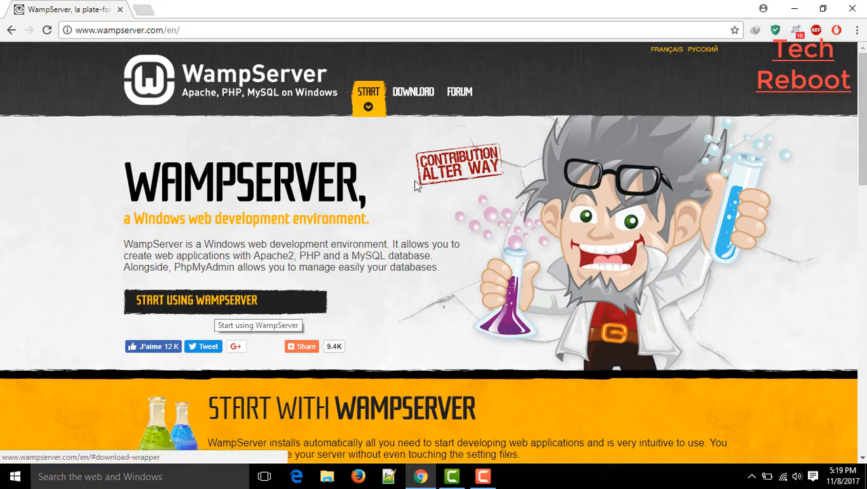
scroll(down, 3)
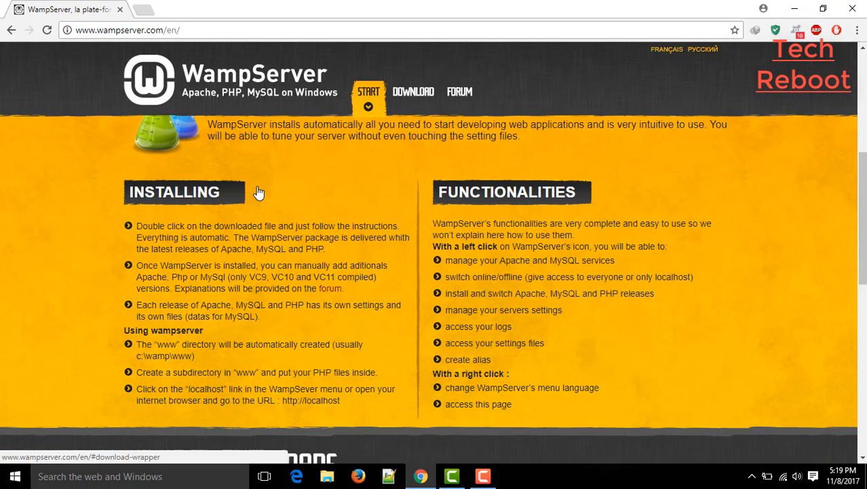
click(412, 92)
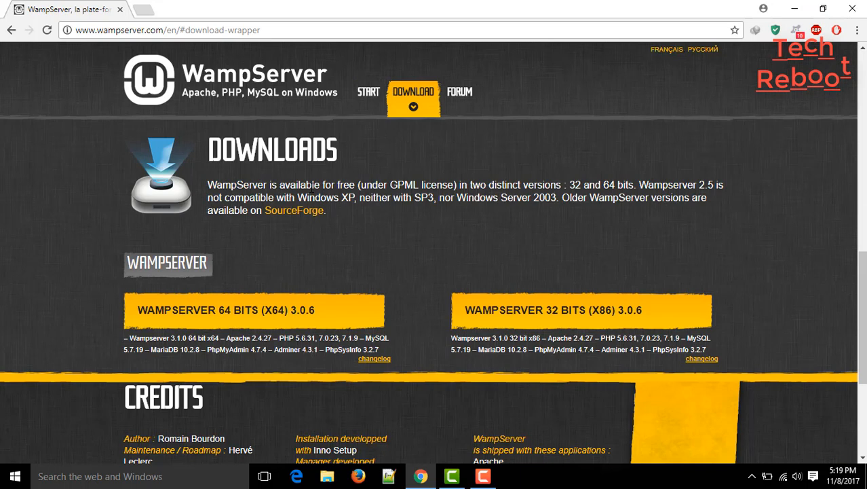
scroll(down, 3)
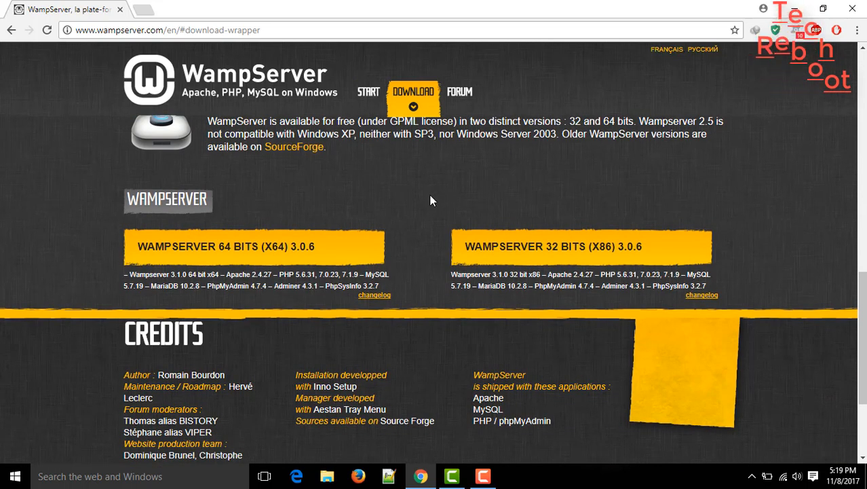
mouse_move(649, 247)
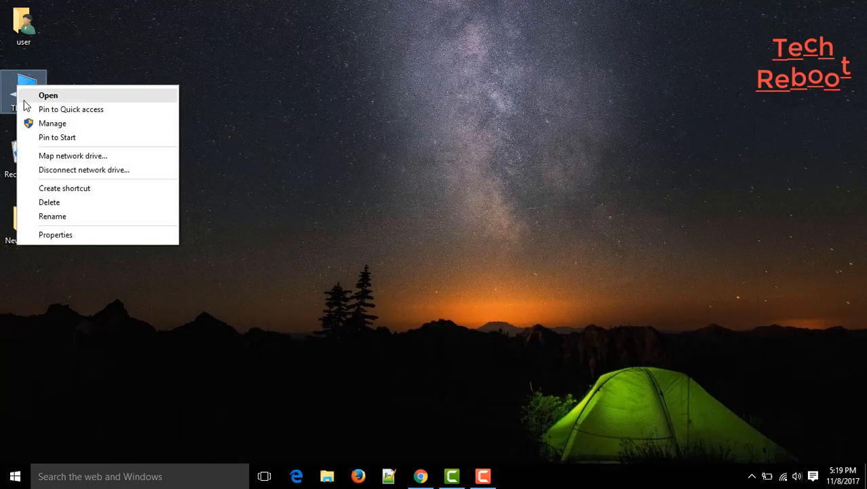
mouse_move(95, 233)
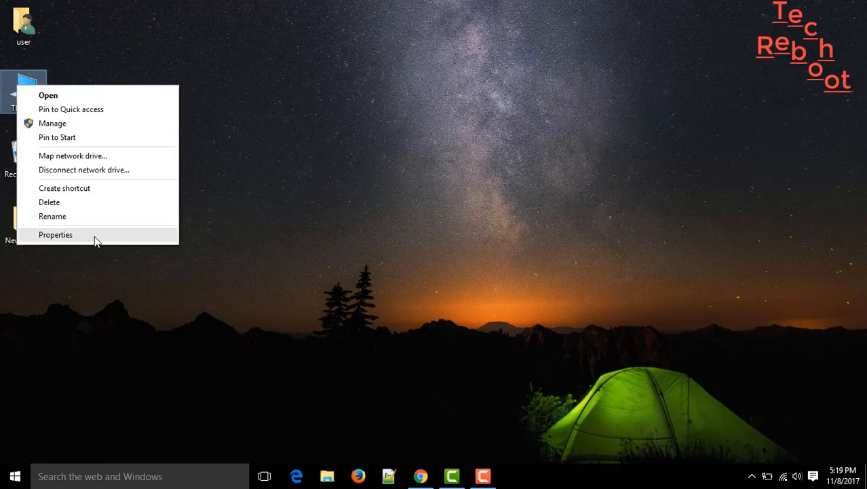
- View This PC's properties to confirm a 64-bit Windows 10 Pro system
click(54, 233)
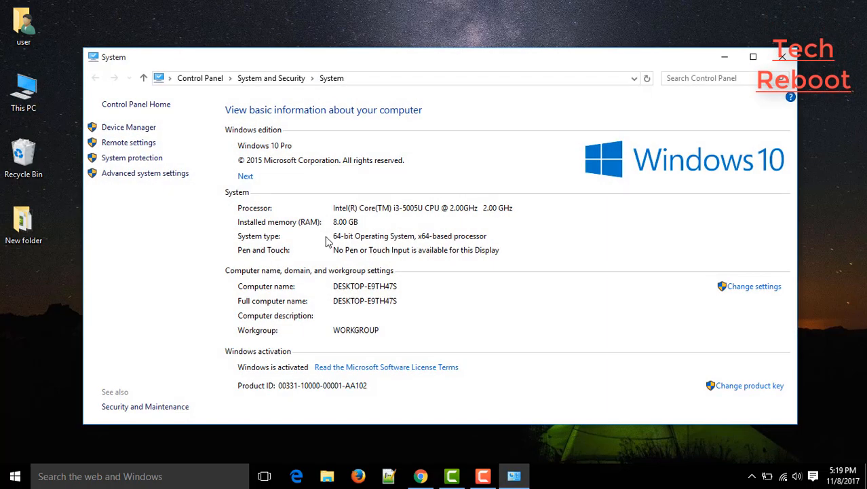
mouse_move(415, 245)
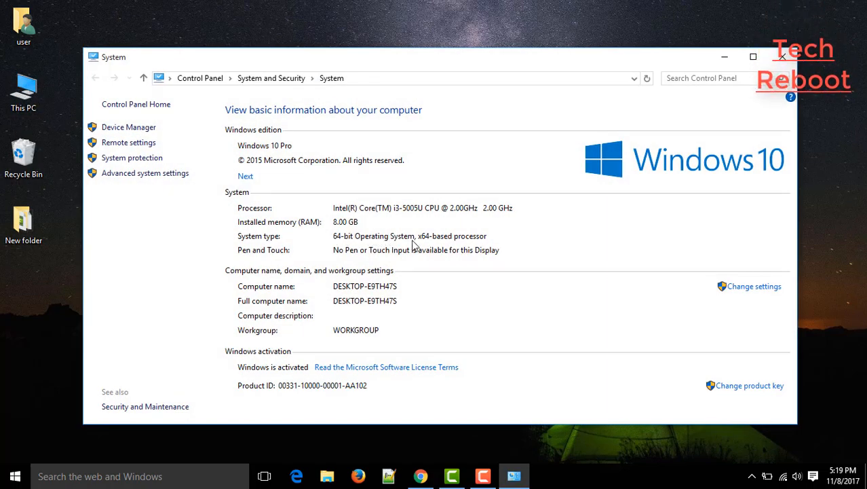
mouse_move(632, 208)
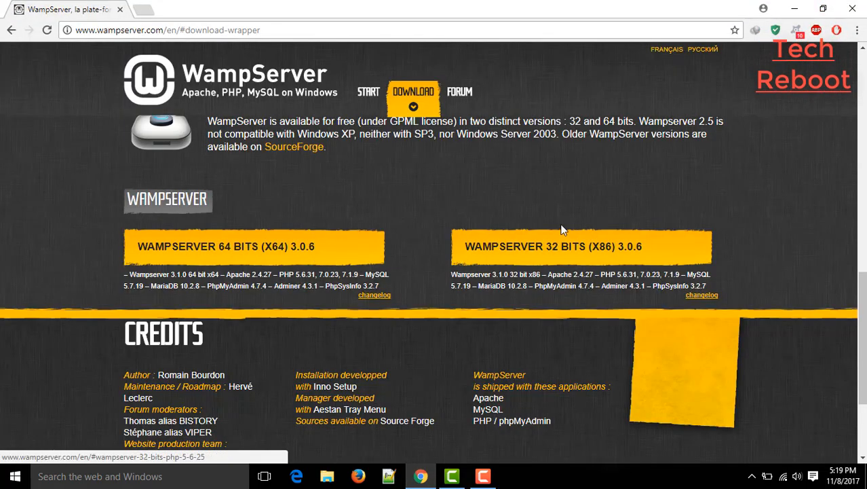
mouse_move(234, 247)
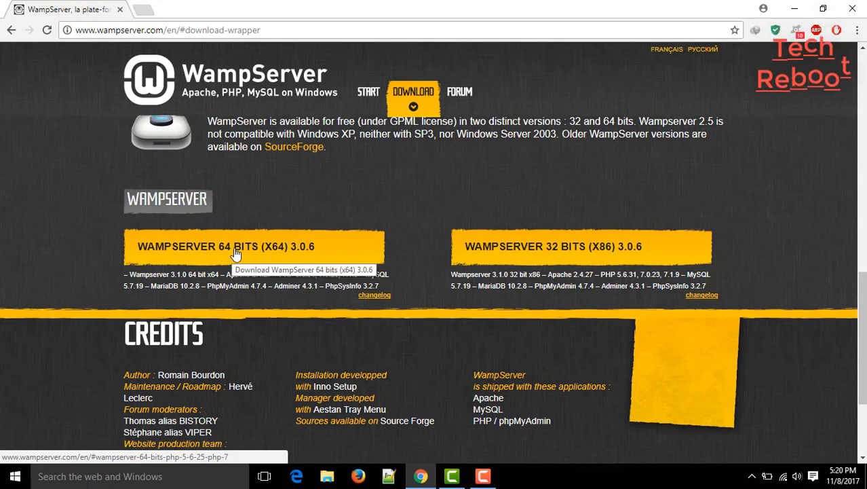
- From the WampServer 64 bits 3.0.6 download, follow the link to Microsoft's Visual C++ 2012 Update 4 page
click(237, 247)
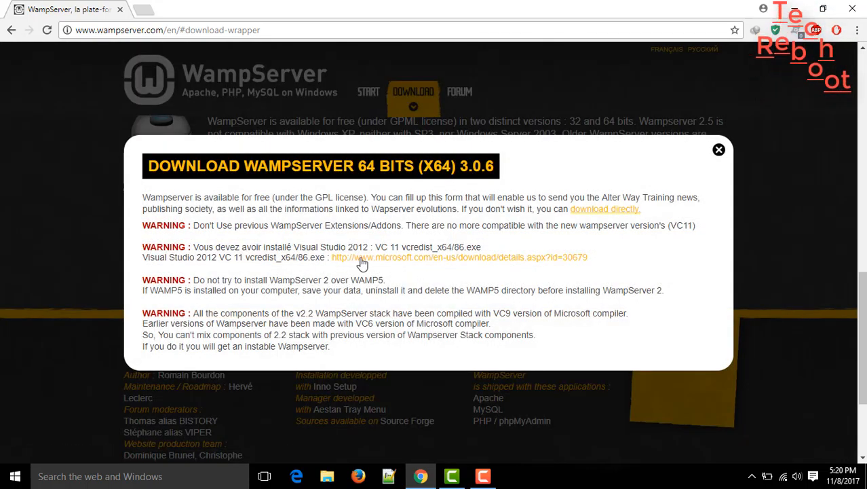
mouse_move(459, 260)
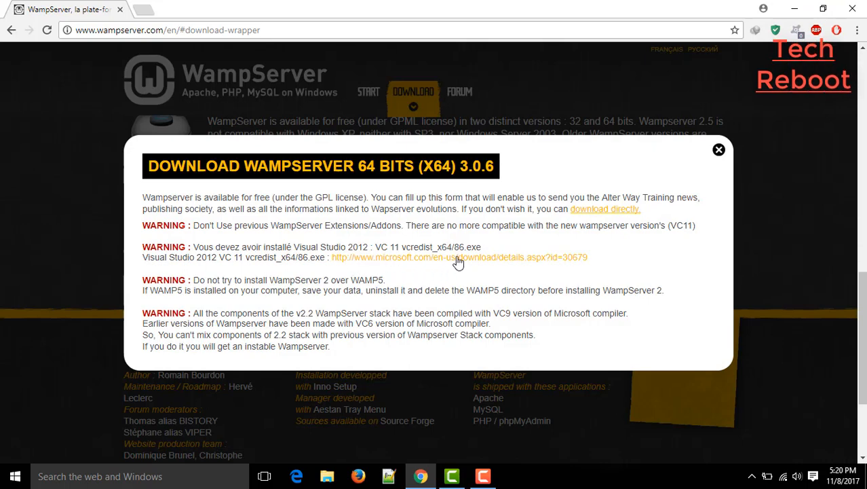
click(458, 256)
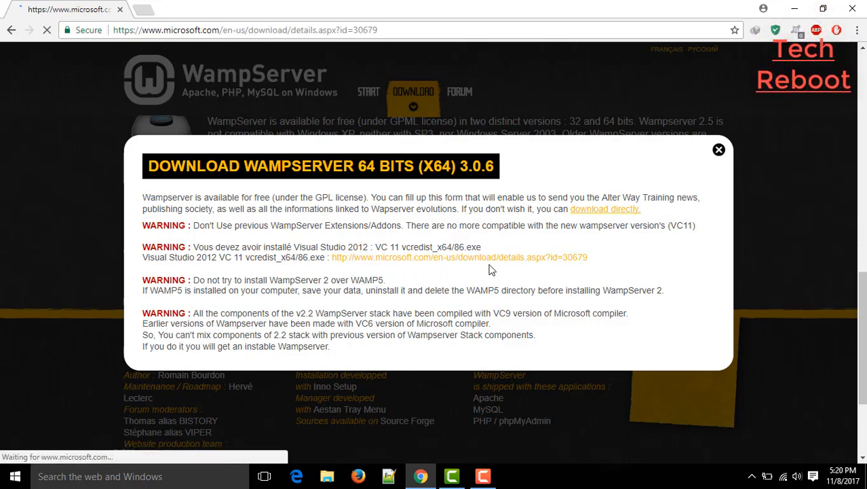
click(459, 257)
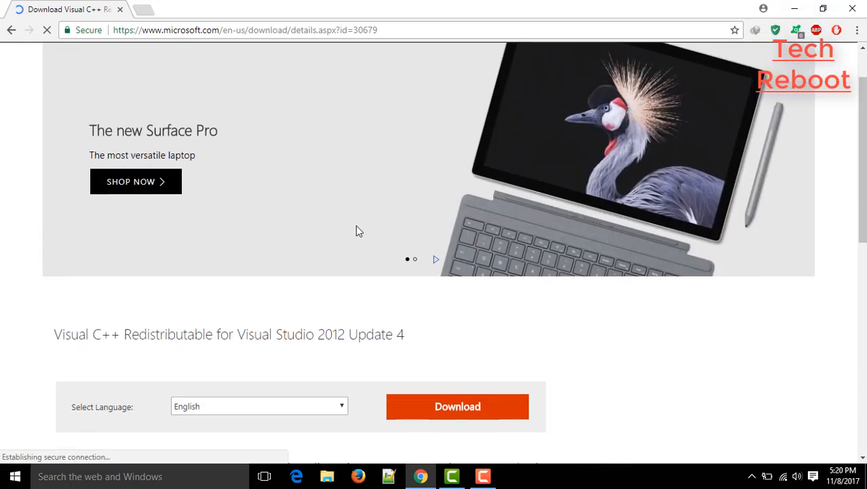
scroll(down, 3)
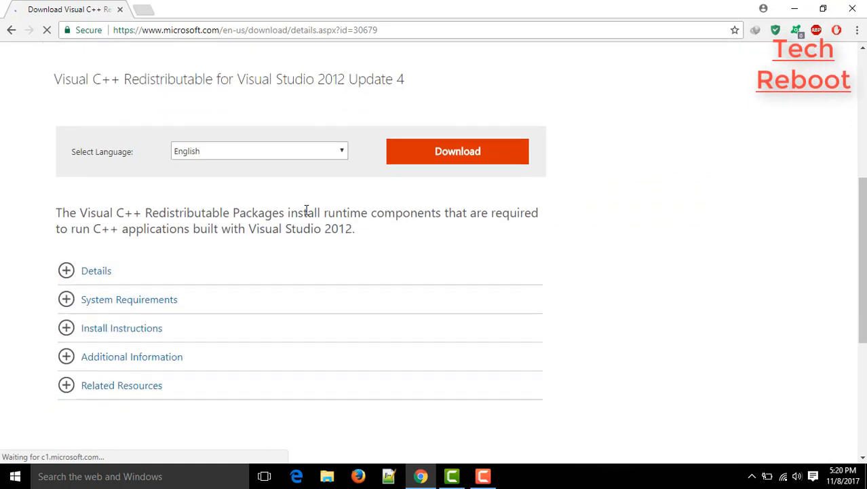
- Toggle the page language to French and back to English, then start the redistributable download
click(257, 150)
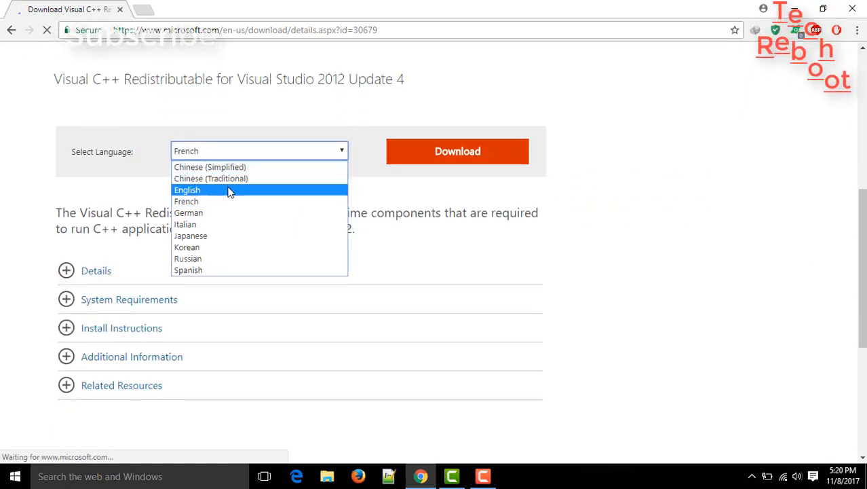
click(186, 201)
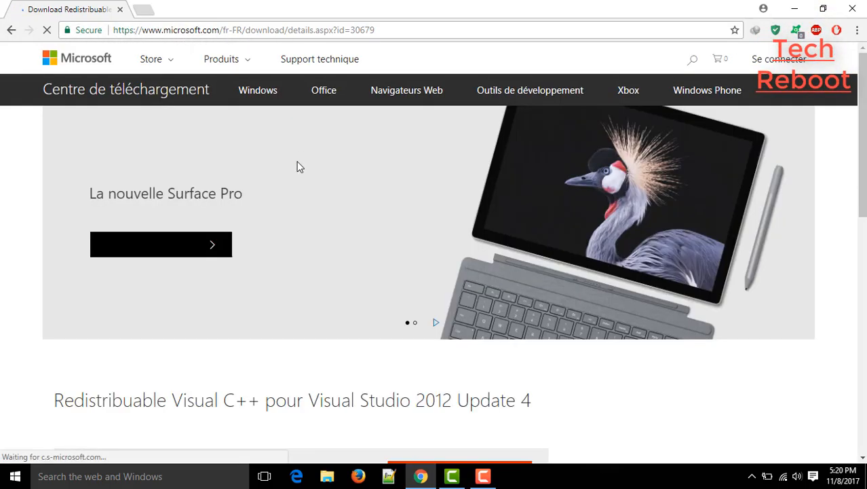
scroll(down, 3)
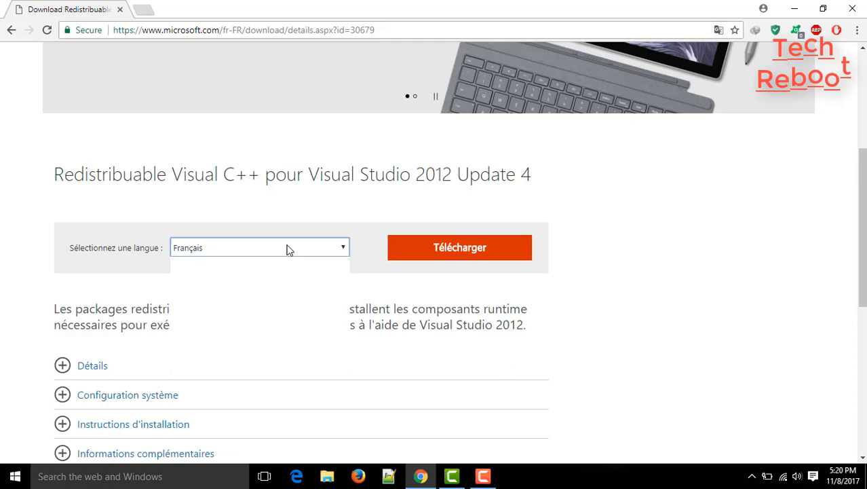
click(259, 247)
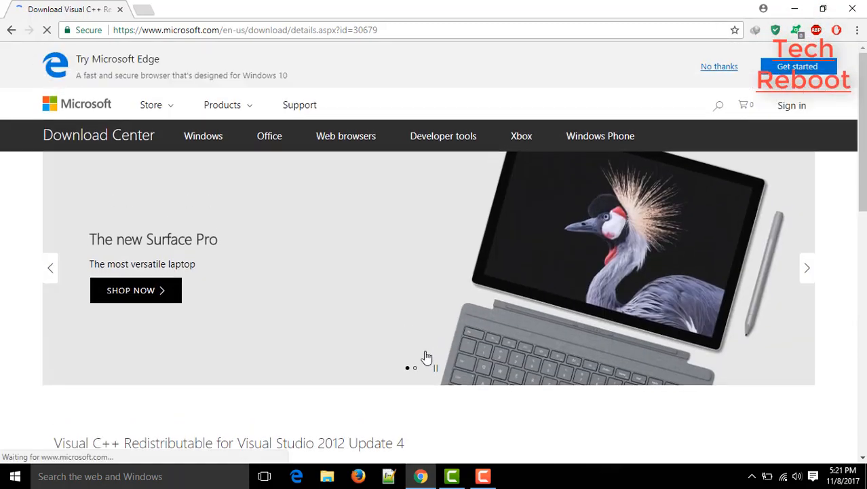
scroll(down, 3)
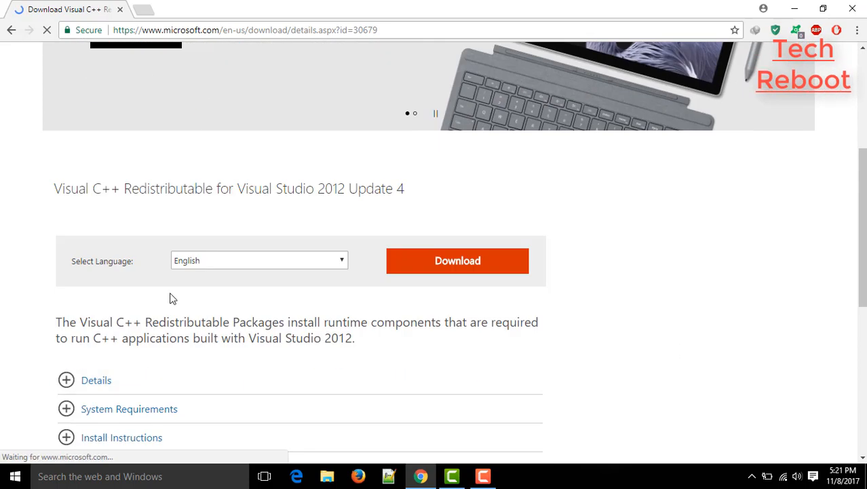
mouse_move(428, 319)
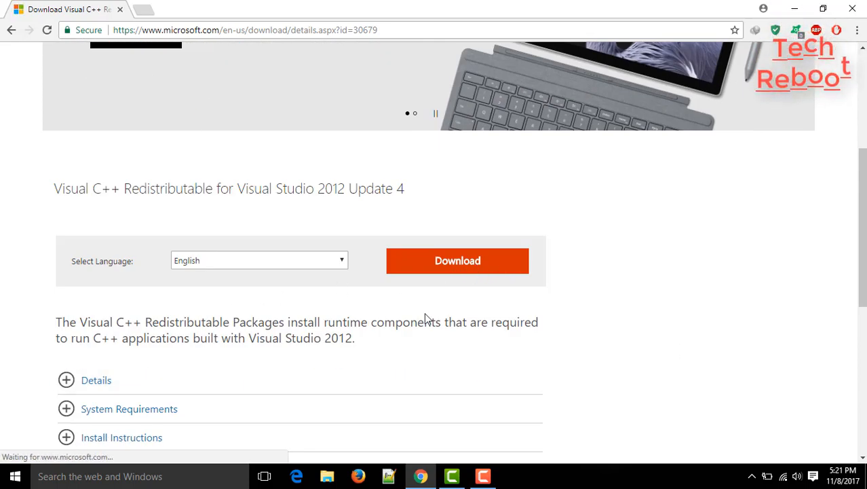
click(325, 475)
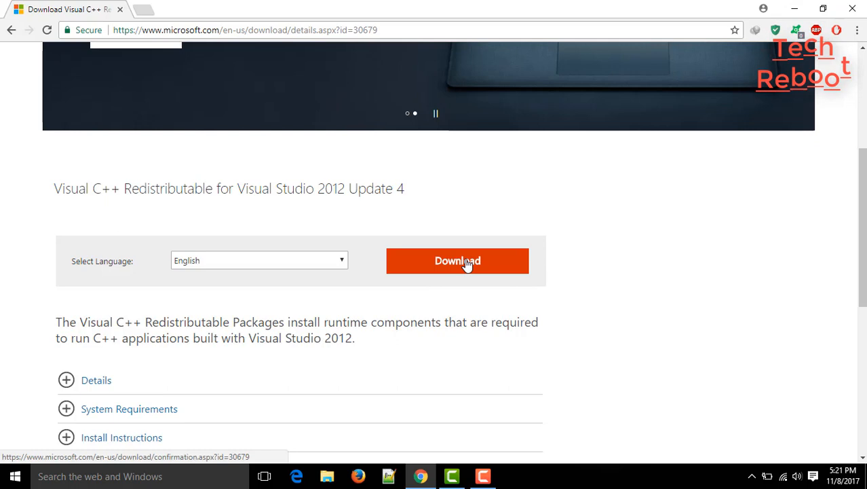
click(458, 261)
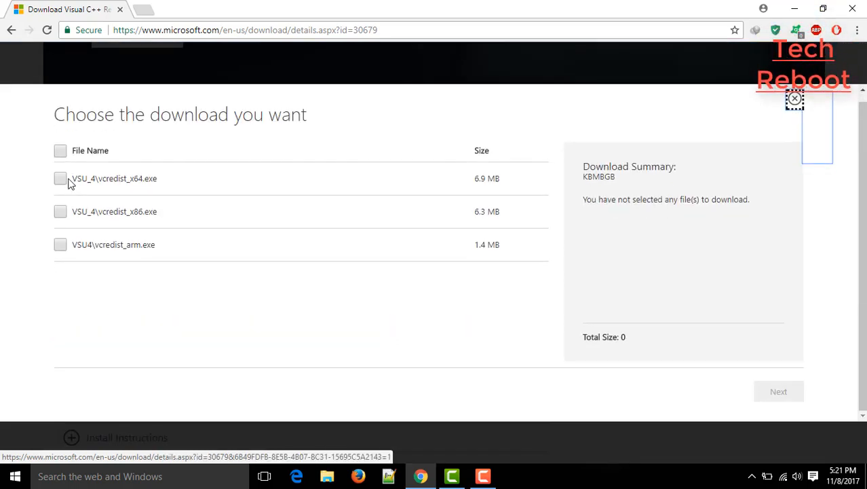
- Download both vcredist_x64.exe and vcredist_x86.exe from the file list
click(60, 177)
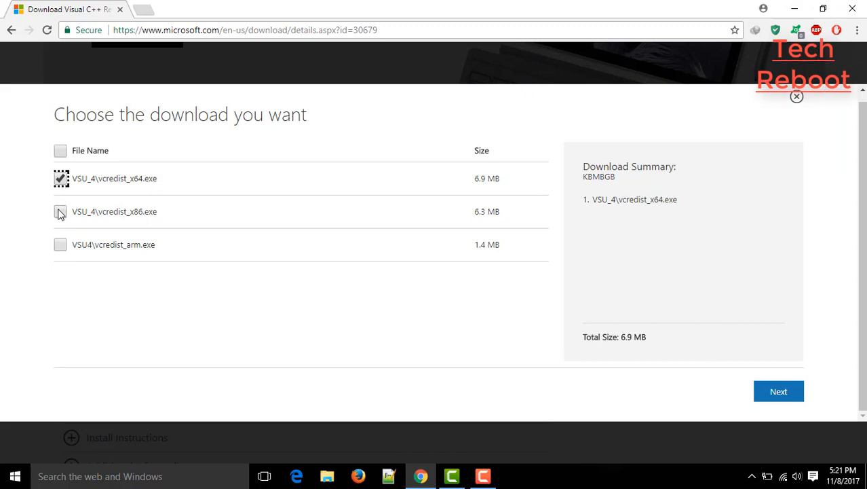
click(60, 212)
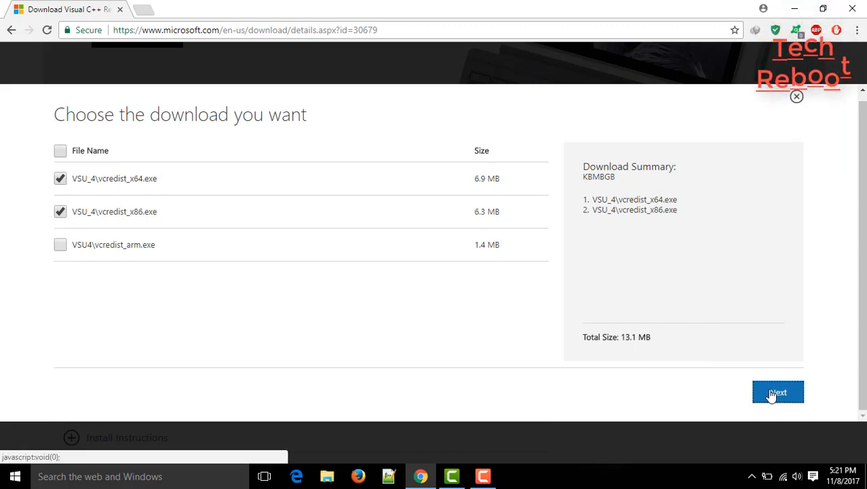
click(778, 392)
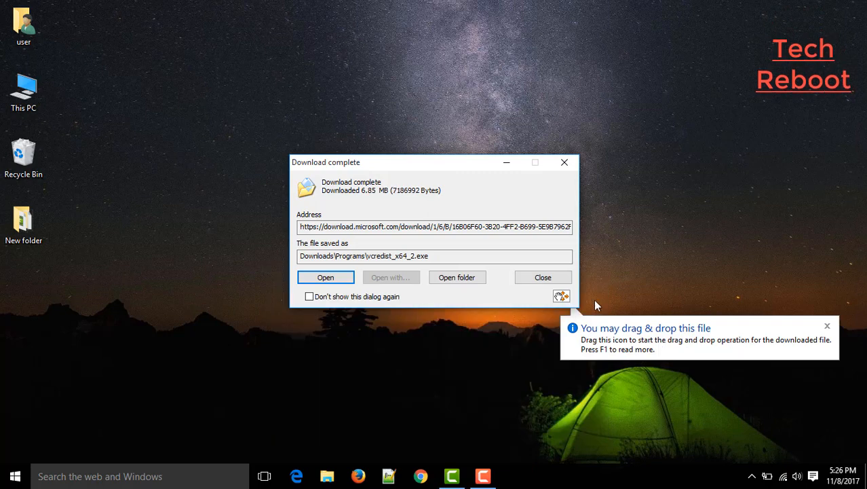
- Install the x86 then x64 Visual C++ 2012 redistributables, accepting each license, and close the successful setup
click(326, 277)
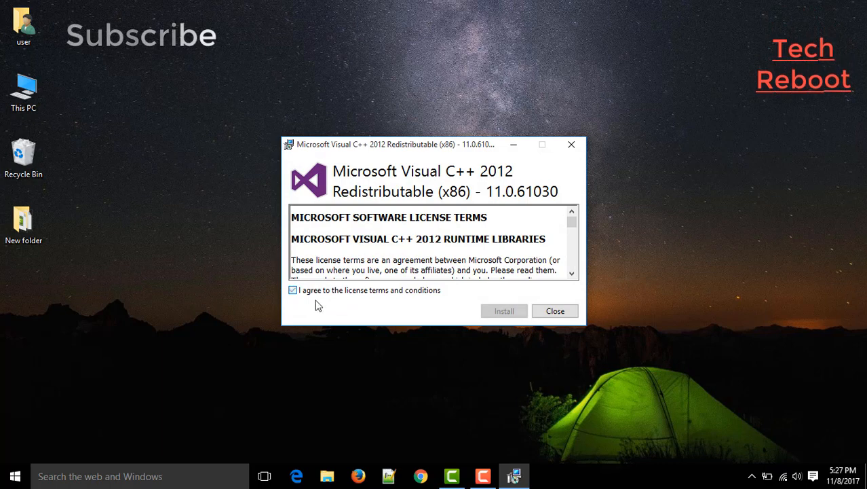
click(503, 310)
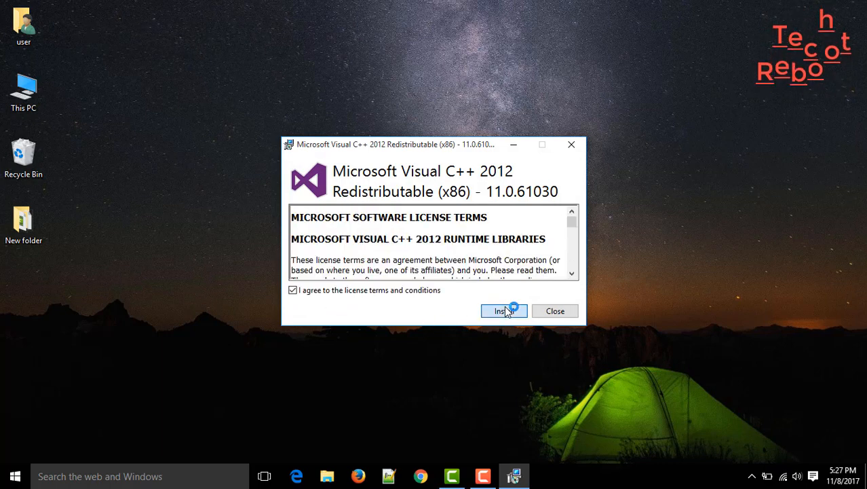
click(504, 311)
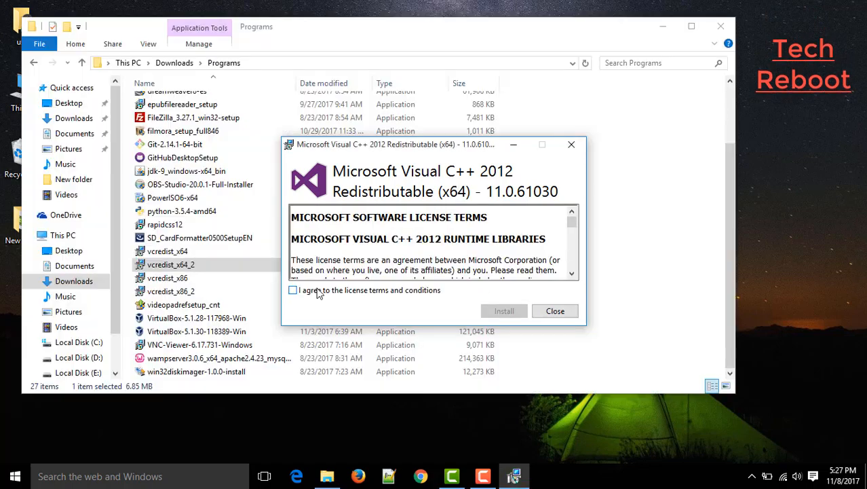
click(504, 311)
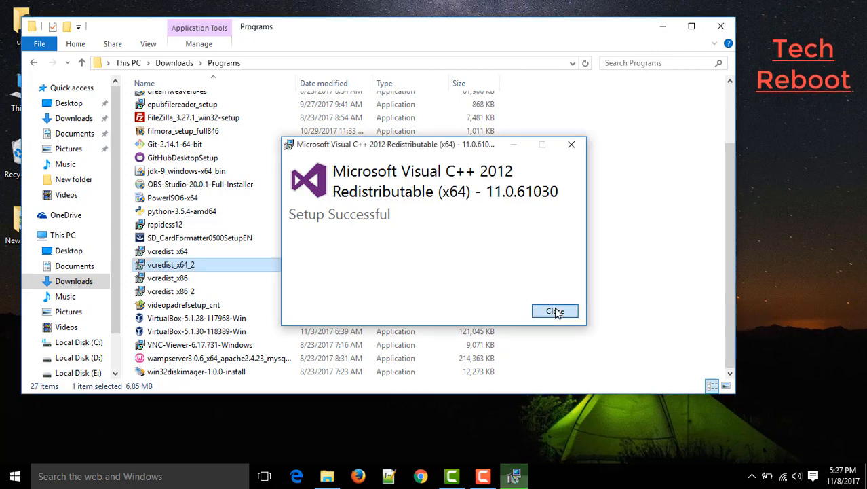
click(555, 310)
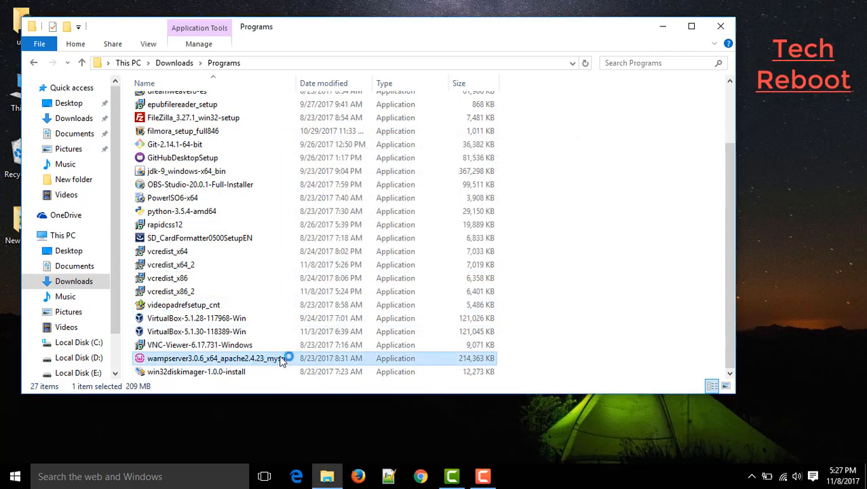
mouse_move(322, 331)
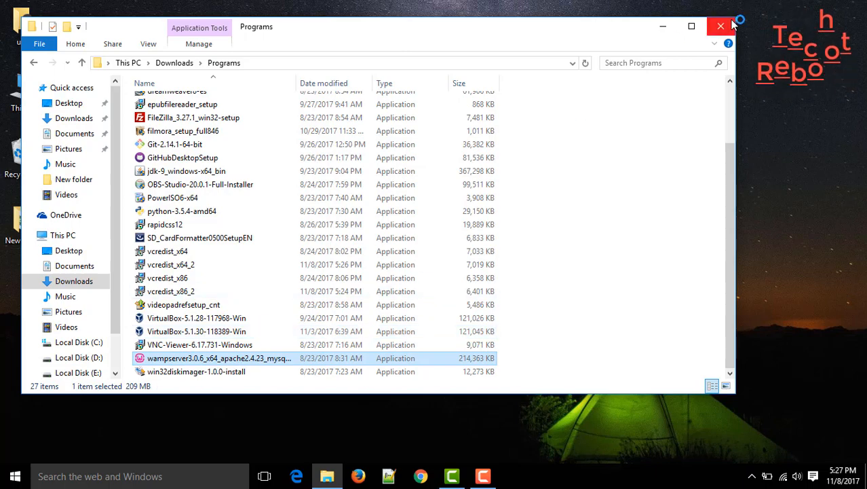
- Close the Downloads\Programs folder window after launching the Wampserver 3.0.6 x64 installer
click(720, 26)
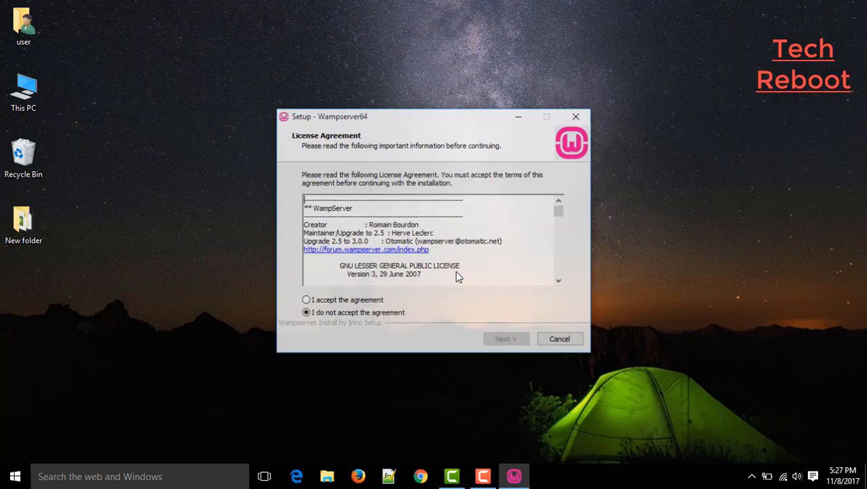
- Accept the license and keep c:\wamp64 install folder and Wampserver64 shortcuts folder
click(505, 338)
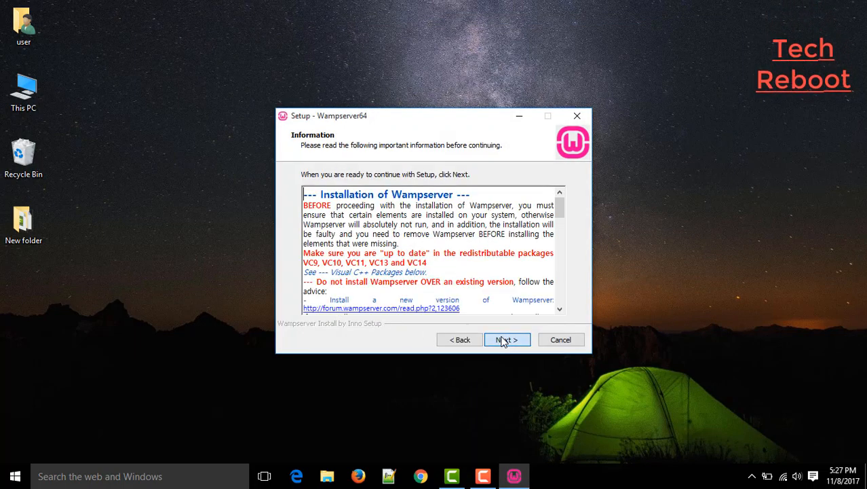
click(508, 339)
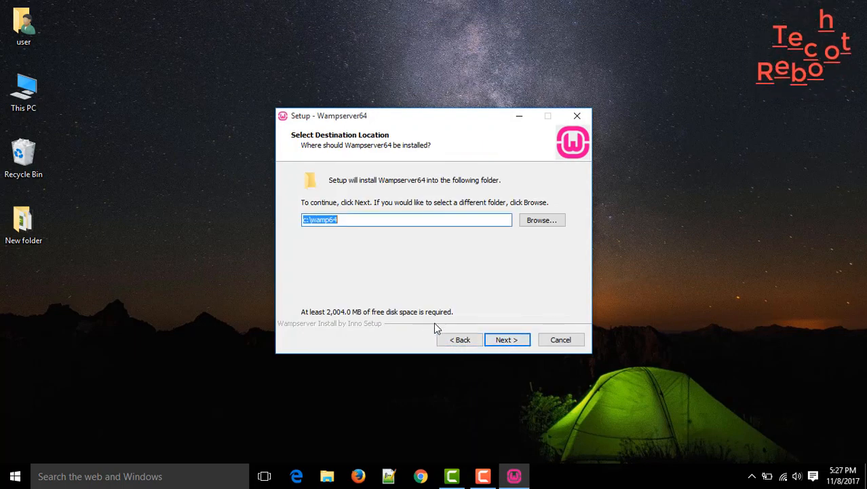
click(506, 339)
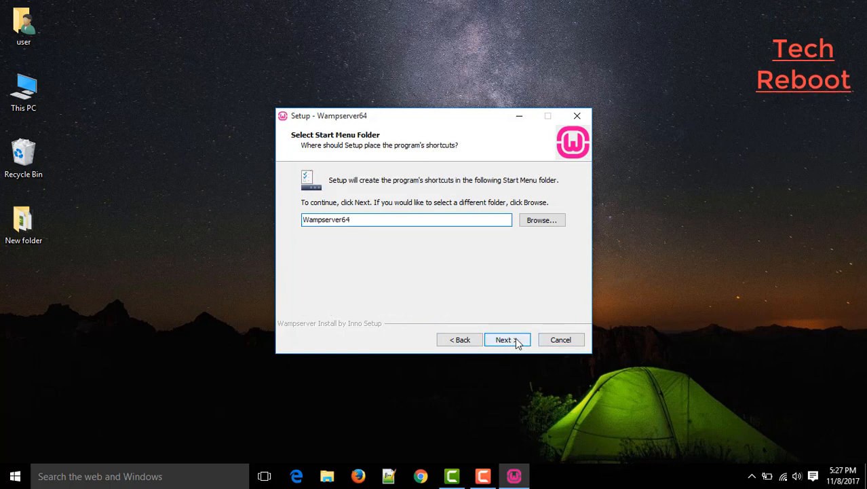
click(503, 339)
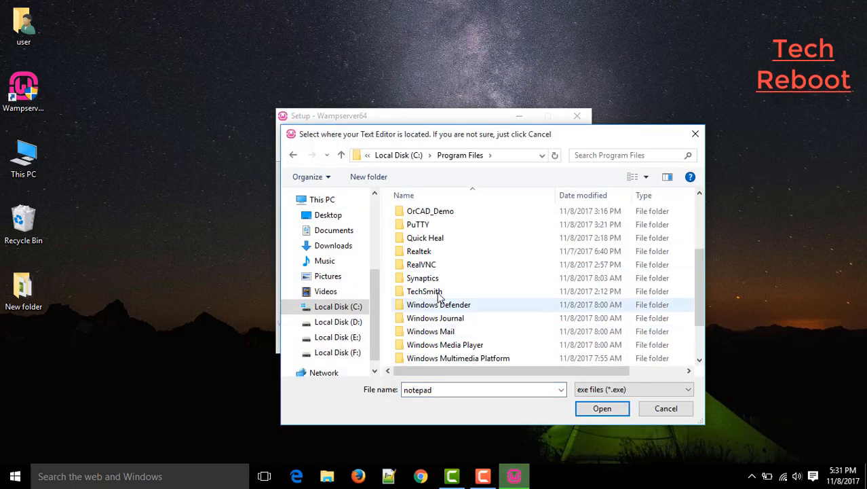
- Accept notepad as the editor and finish the Wampserver64 3.0.6 installation
click(603, 407)
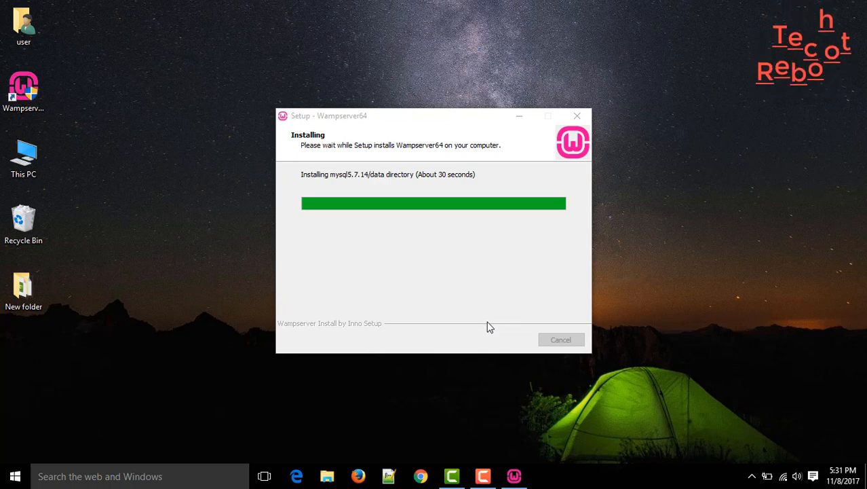
mouse_move(464, 265)
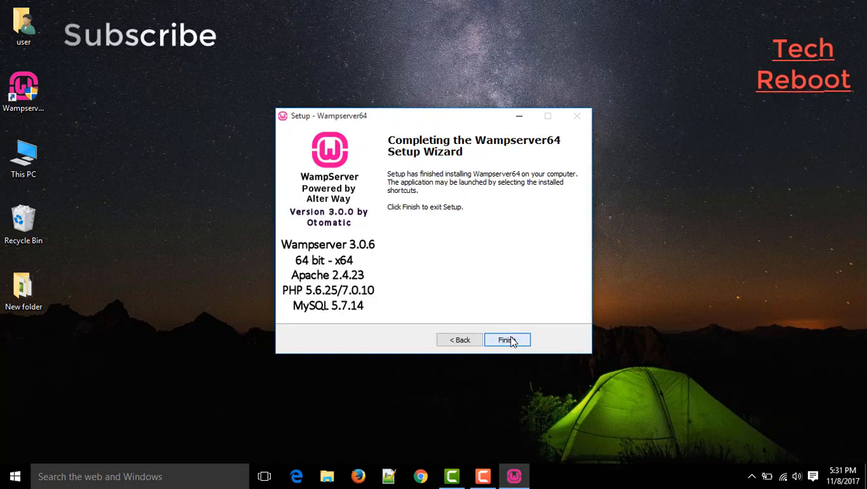
click(506, 339)
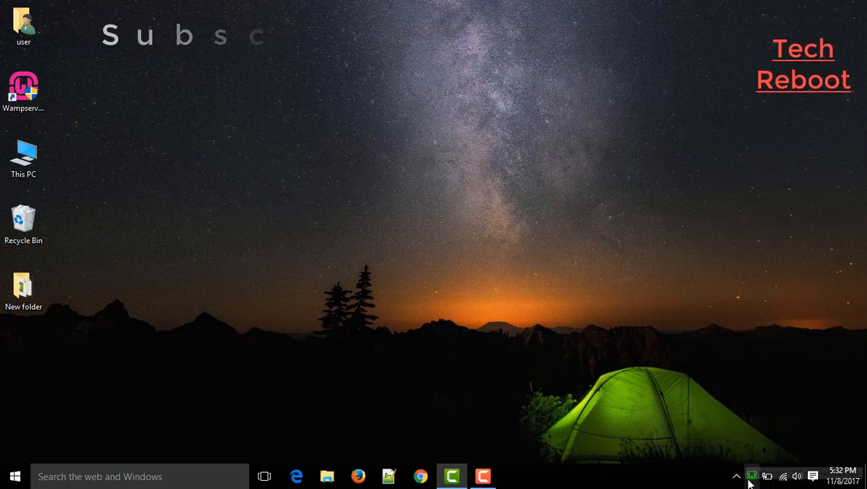
mouse_move(752, 475)
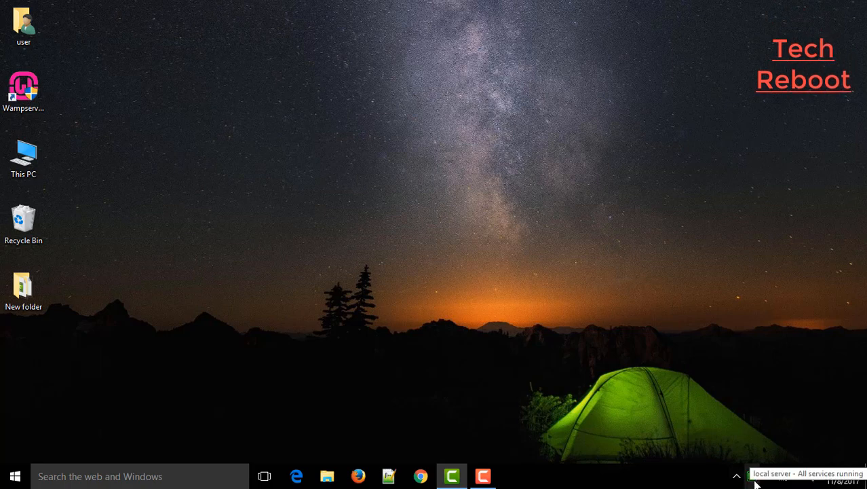
mouse_move(610, 405)
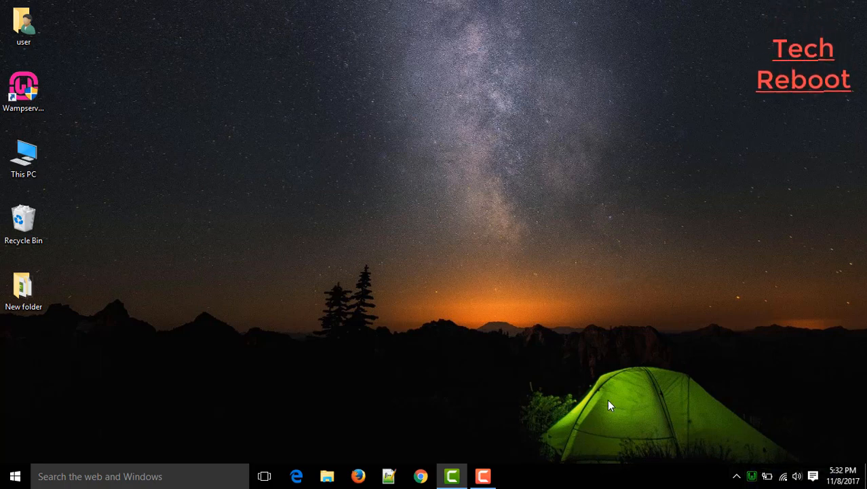